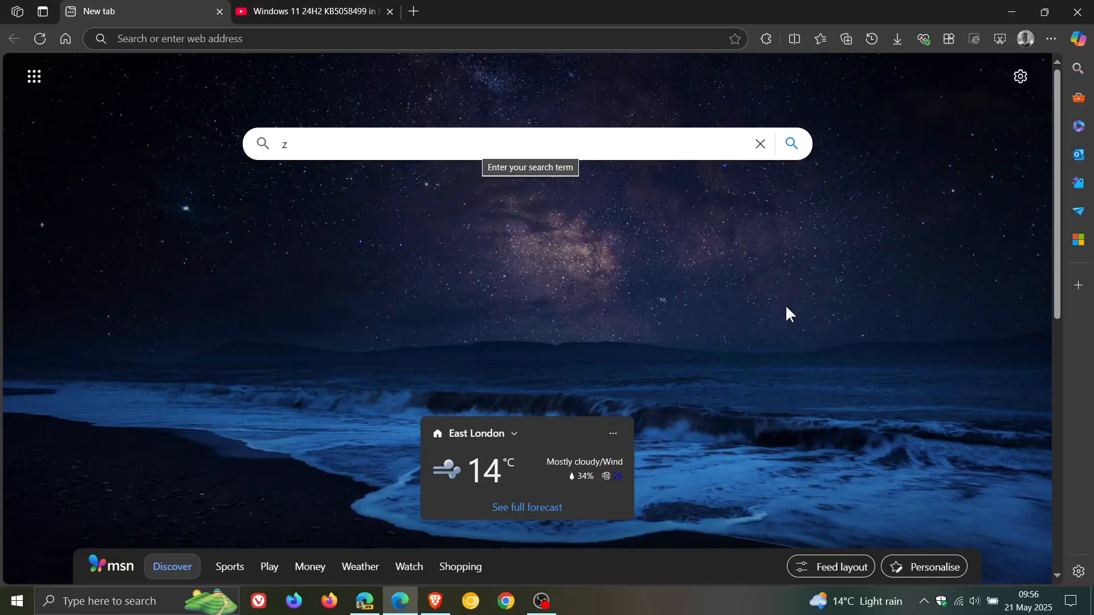
Clear the new tab search box and switch to the Windows 11 KB5058499 YouTube tab.
left_click(759, 144)
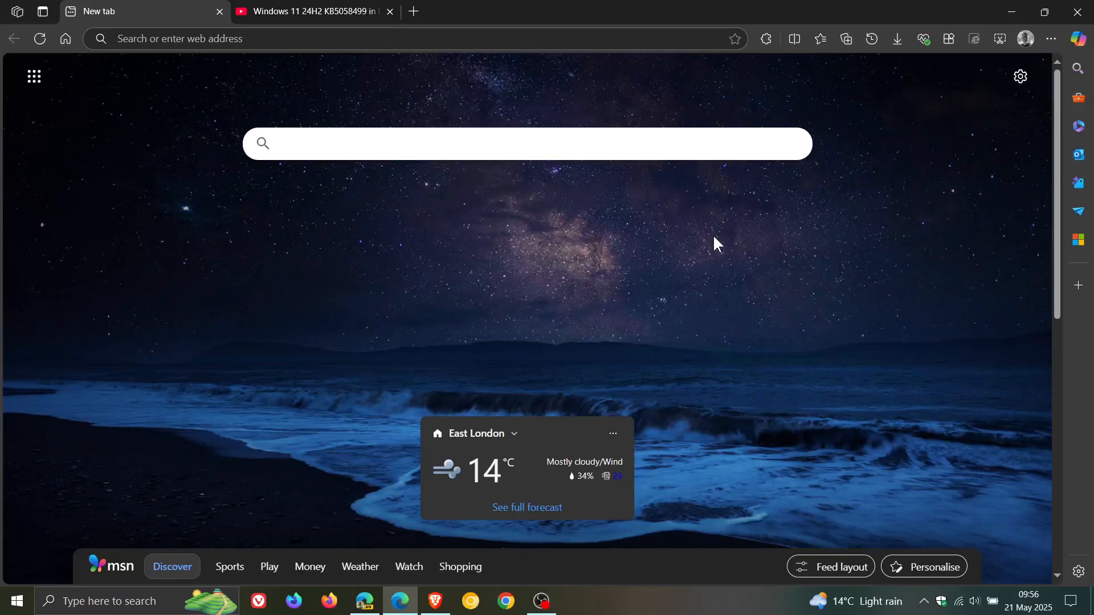
mouse_move(848, 229)
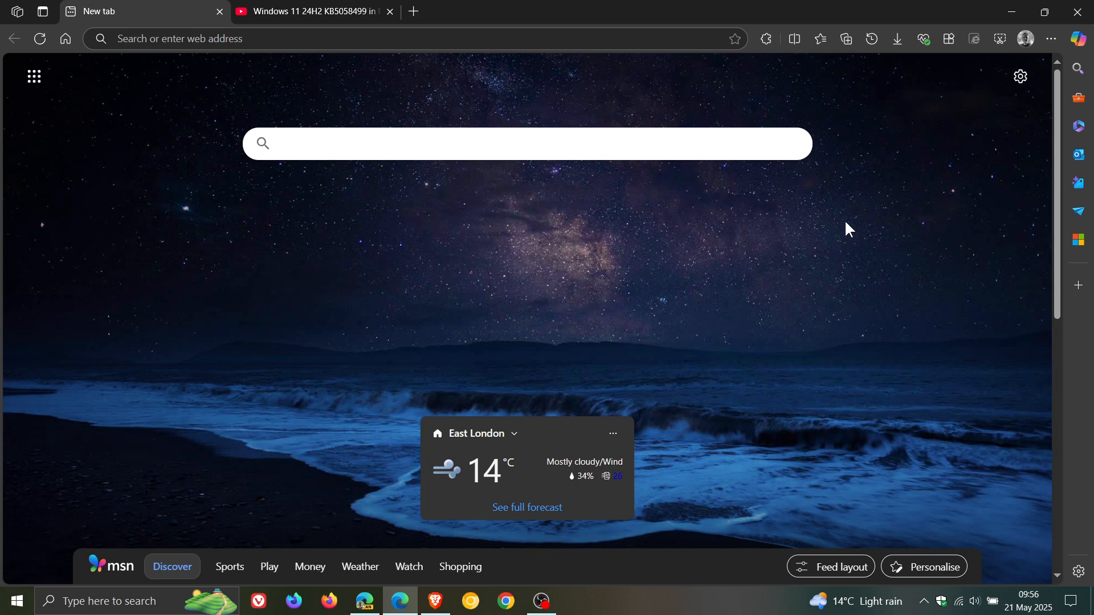
left_click(311, 11)
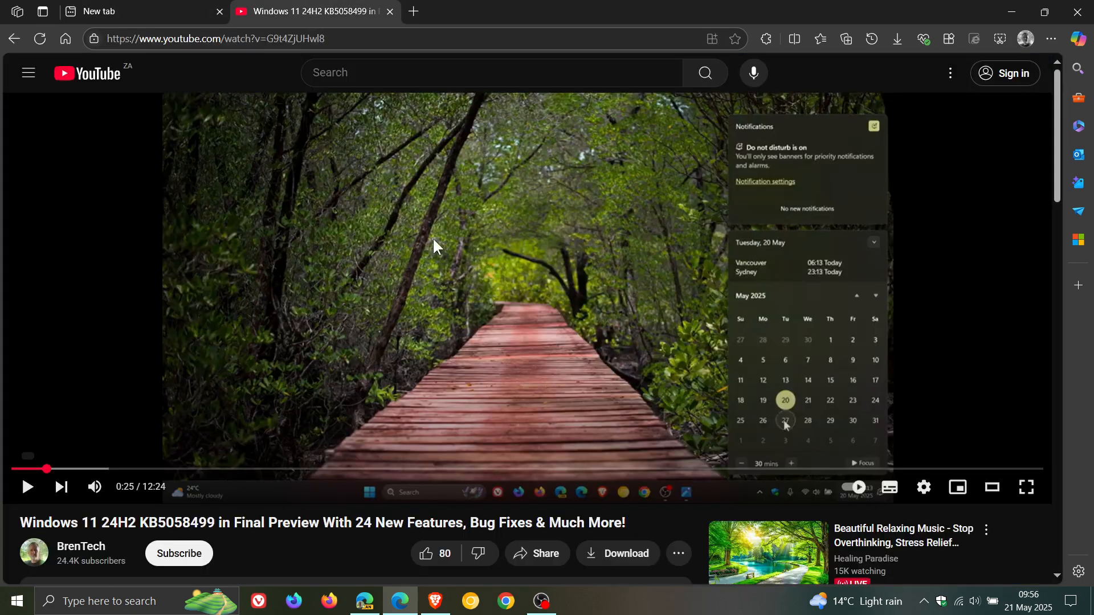
Show the Copilot side pane beside the video, then hide the Edge window to reveal the desktop.
left_click(1077, 39)
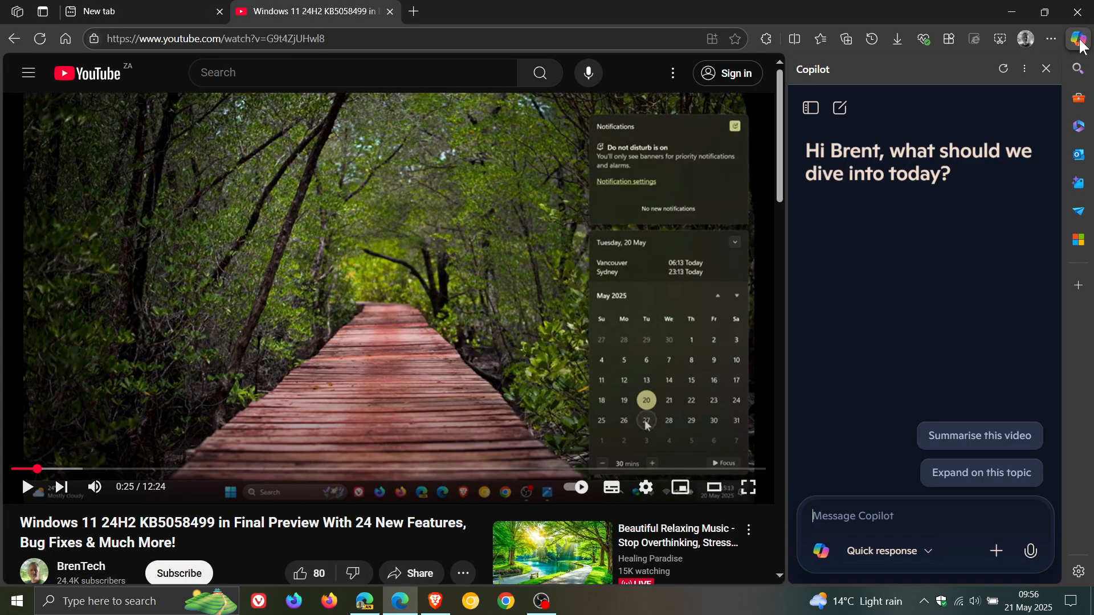
mouse_move(879, 283)
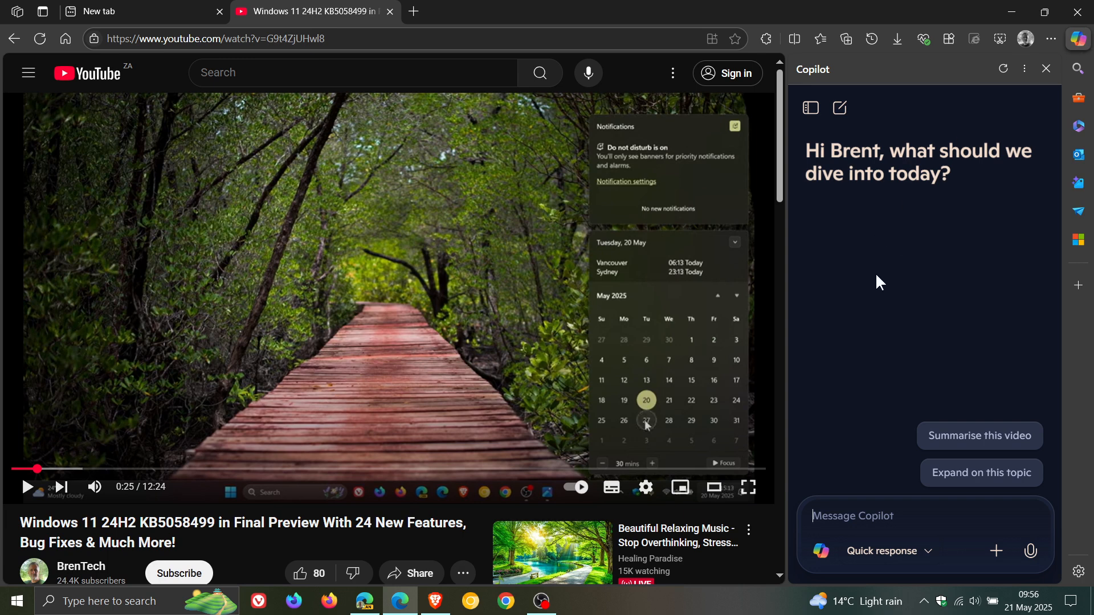
mouse_move(958, 440)
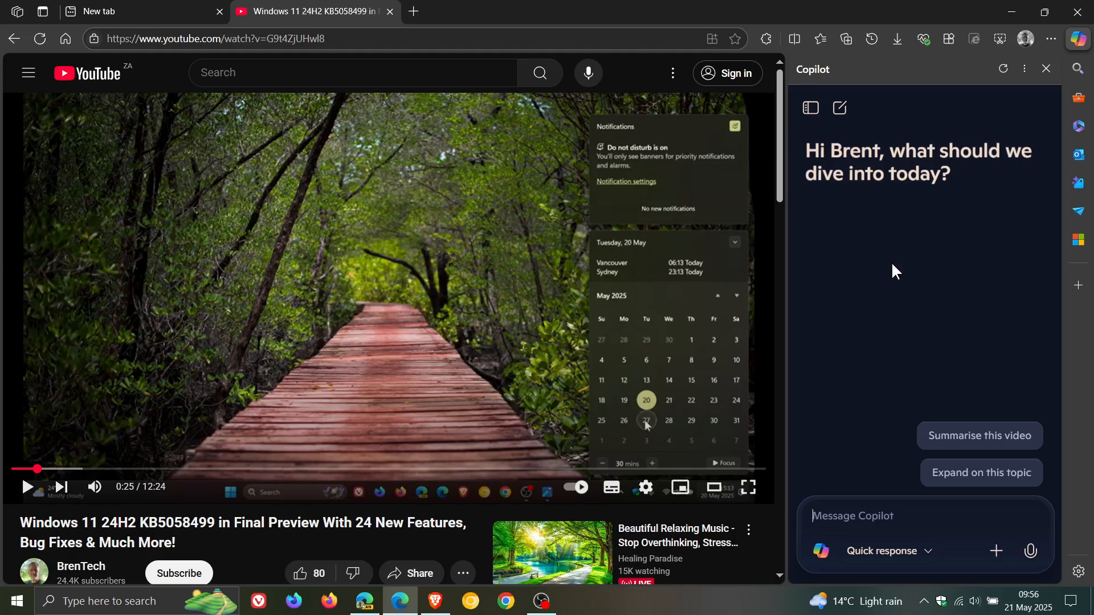
left_click(852, 516)
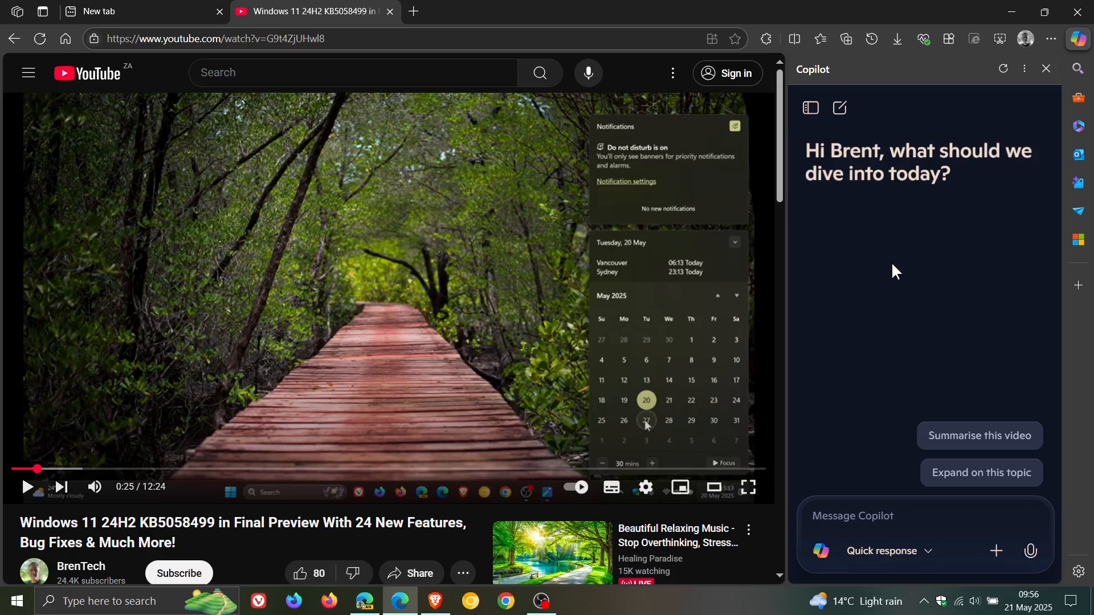
left_click(362, 602)
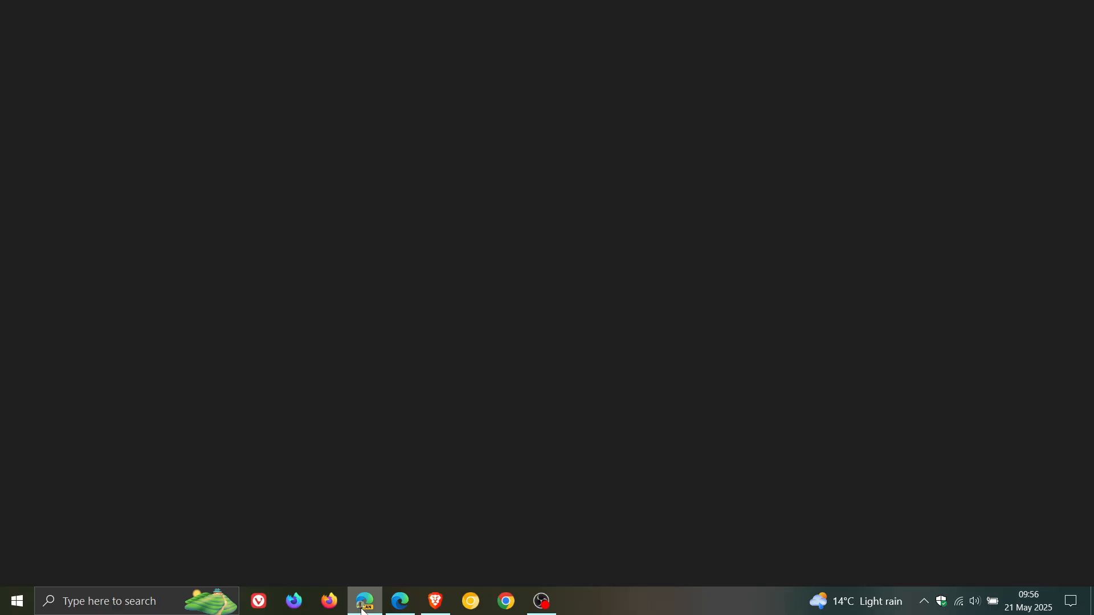
Launch Edge Canary from the taskbar, showing its new tab page with the YouTube tab open.
left_click(364, 601)
type("z")
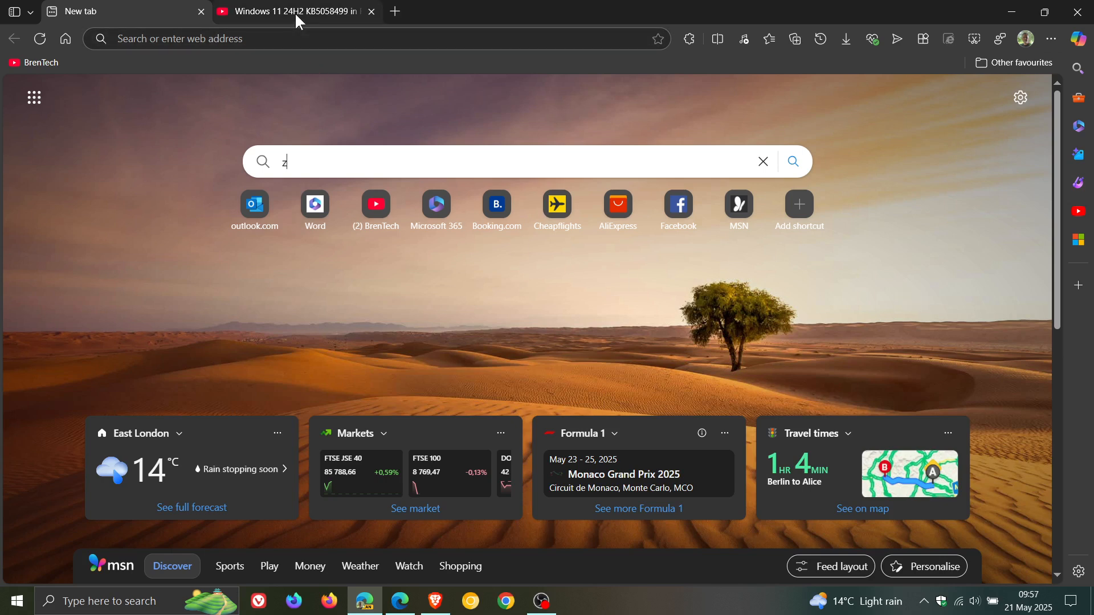
Switch to the YouTube tab and ask Copilot to summarise the Windows 11 preview video.
left_click(292, 12)
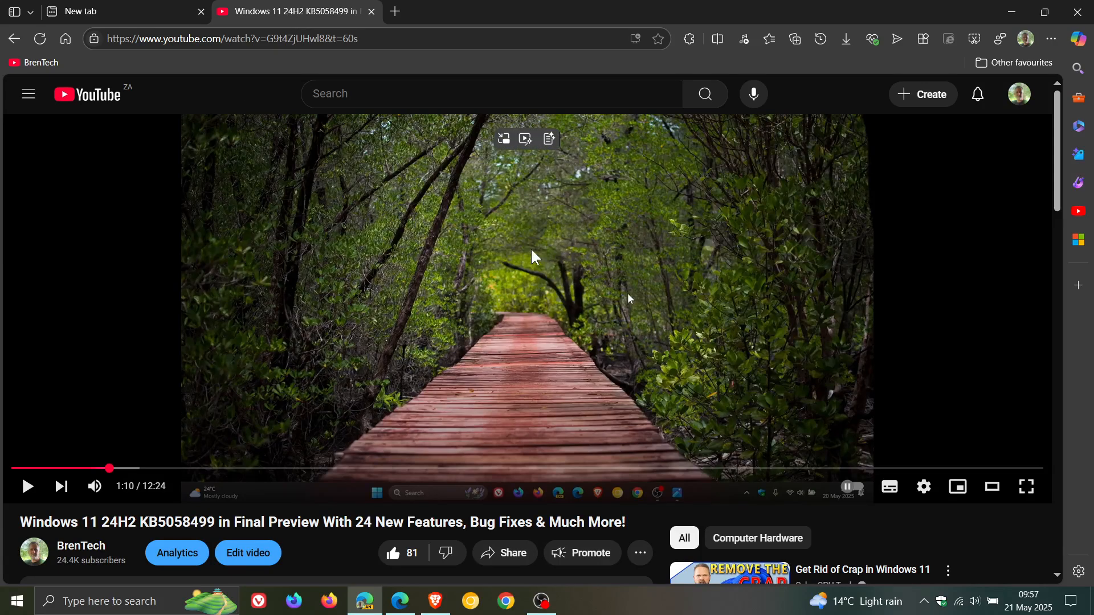
mouse_move(548, 283)
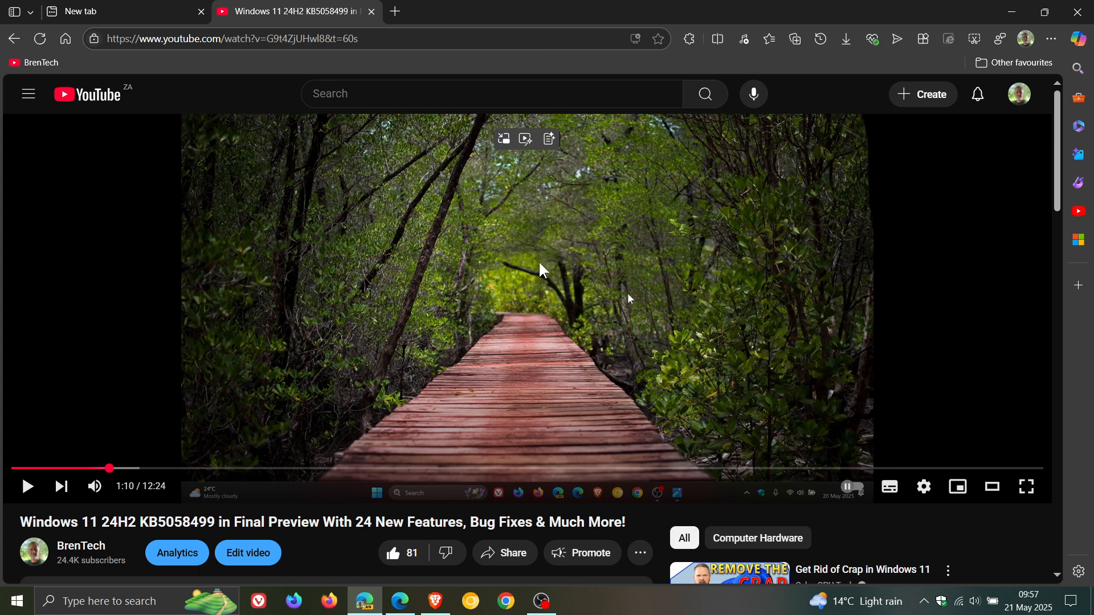
mouse_move(504, 139)
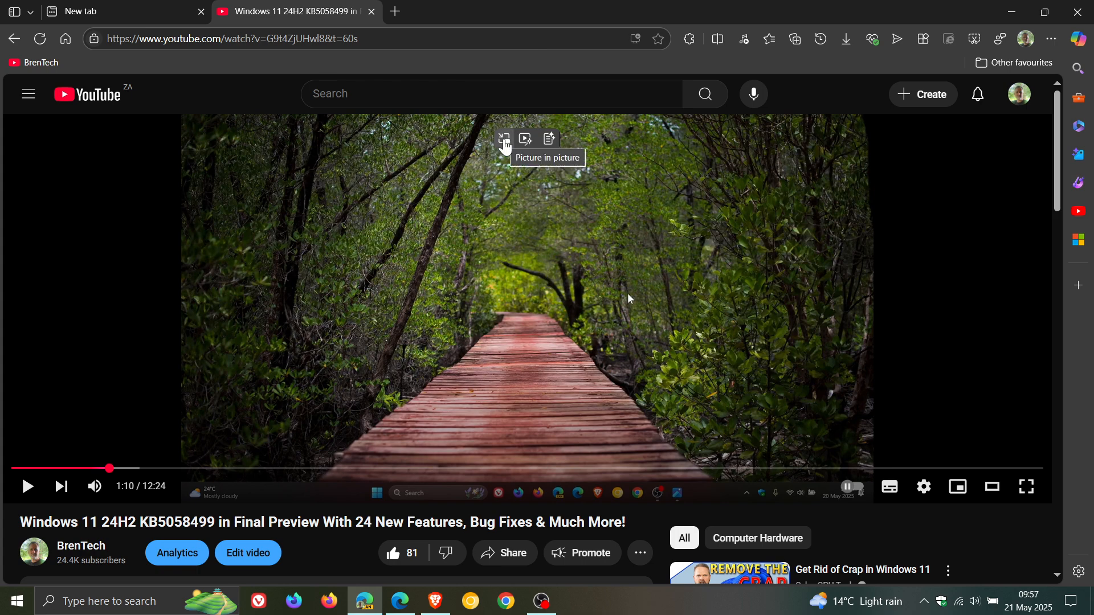
mouse_move(524, 140)
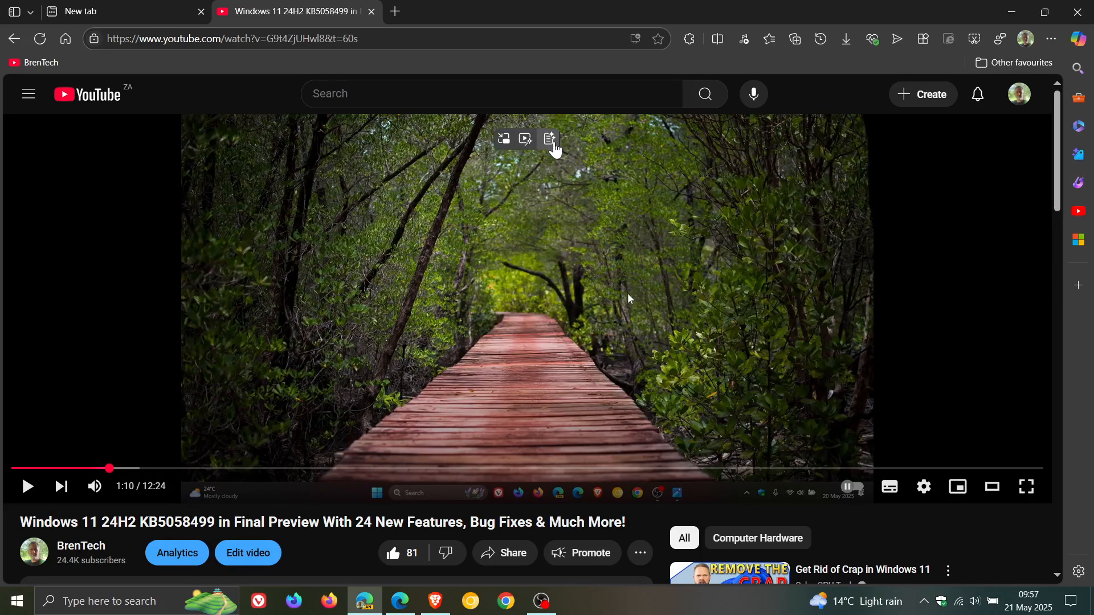
mouse_move(550, 139)
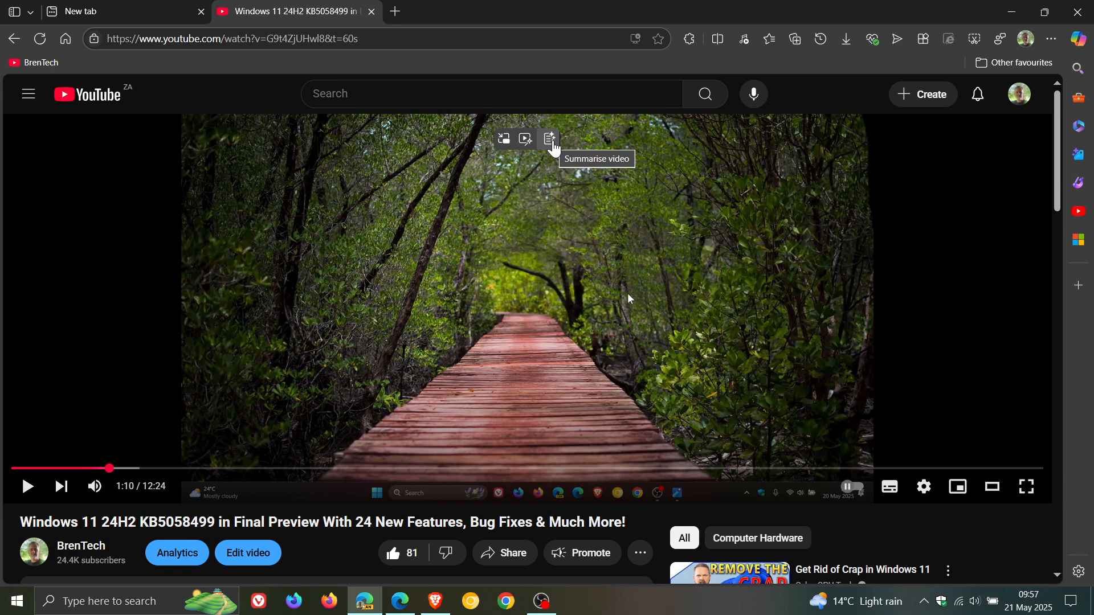
left_click(1077, 38)
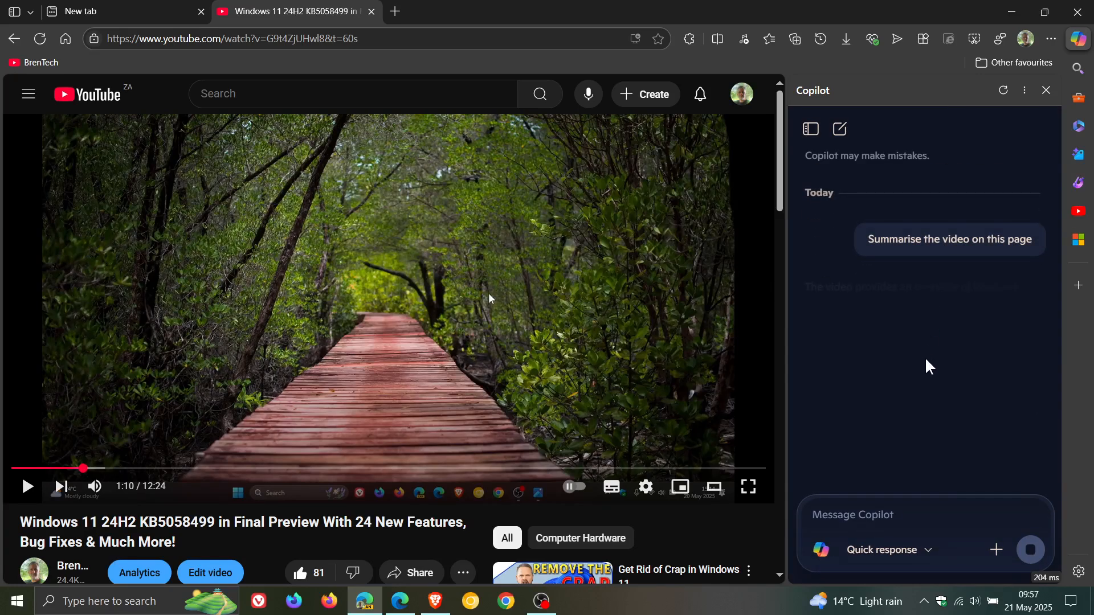
Let Copilot produce its written summary of the KB5058499 video in the side pane.
left_click(949, 238)
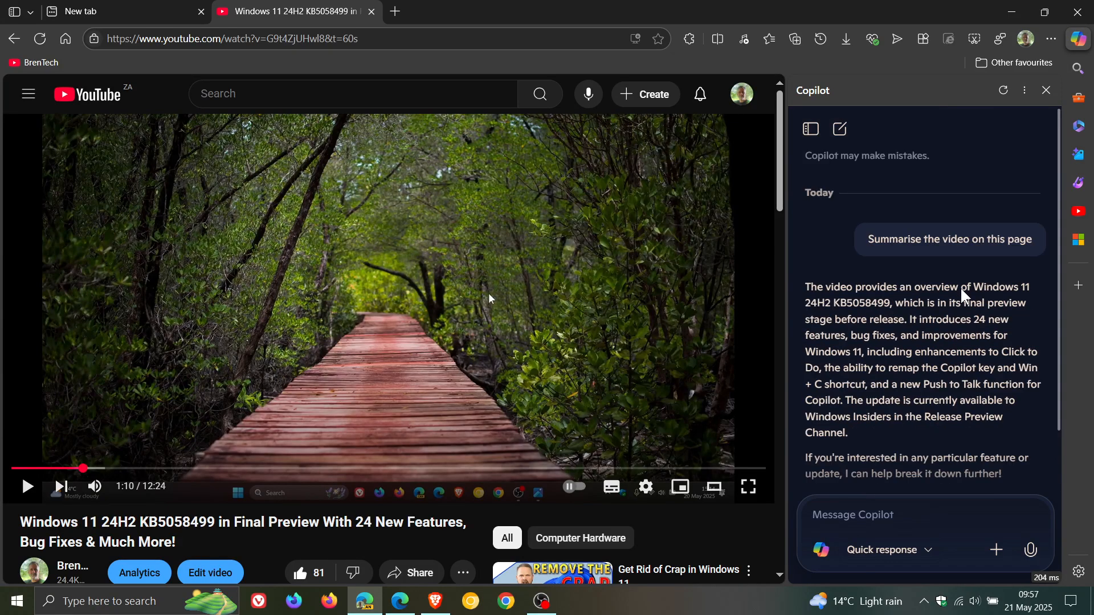
mouse_move(460, 224)
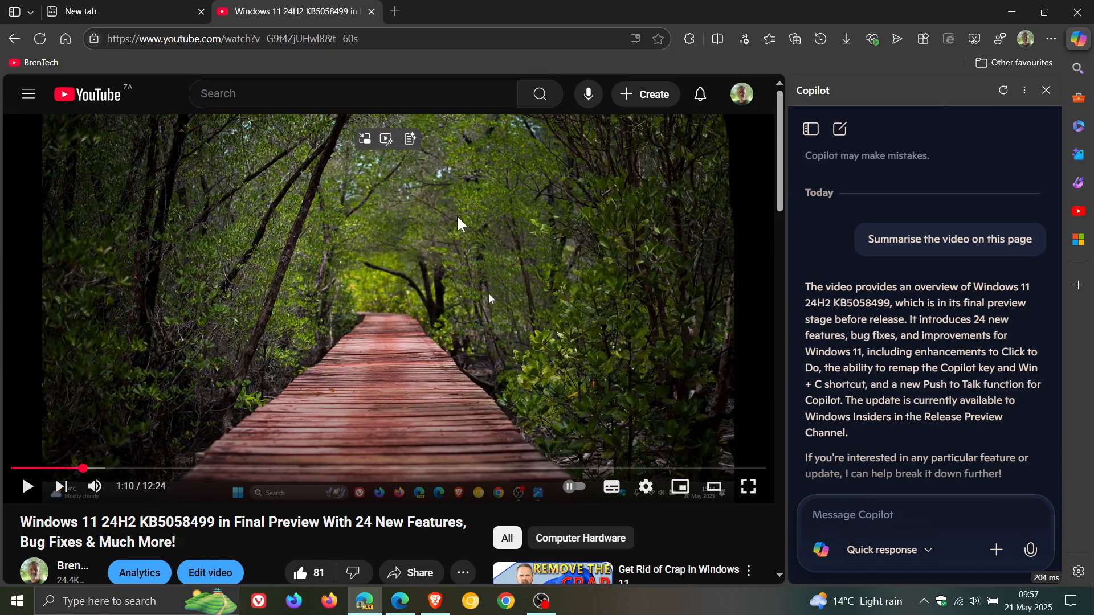
mouse_move(410, 138)
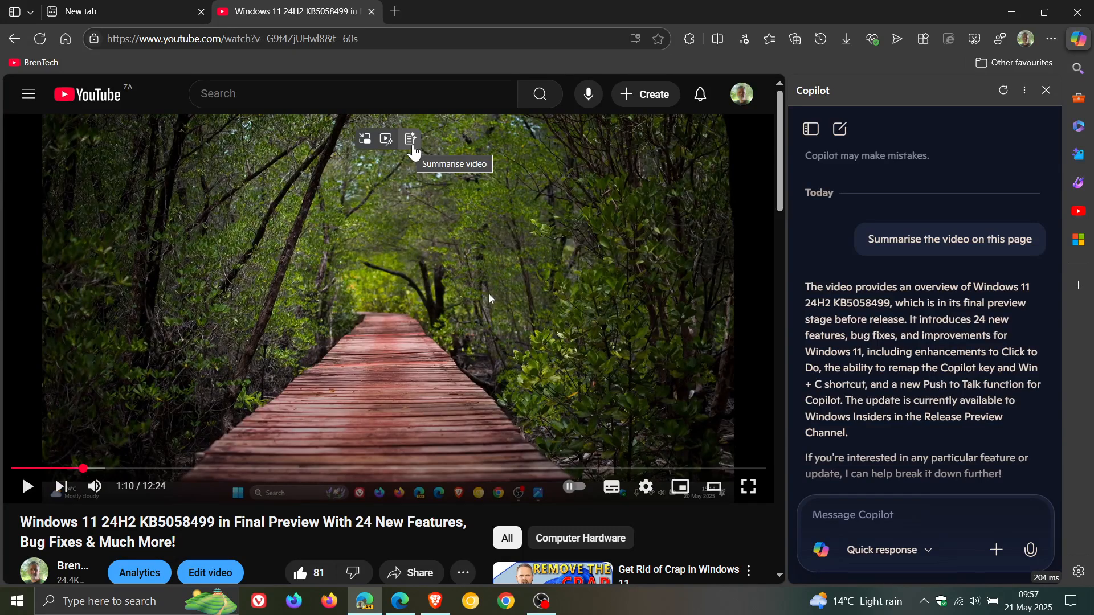
mouse_move(552, 244)
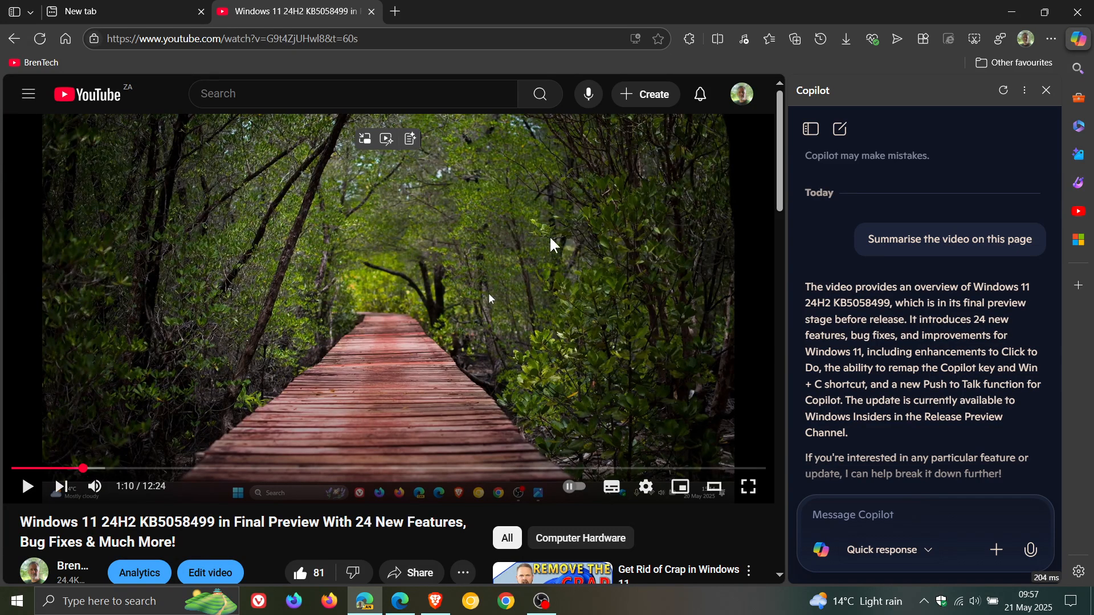
mouse_move(501, 264)
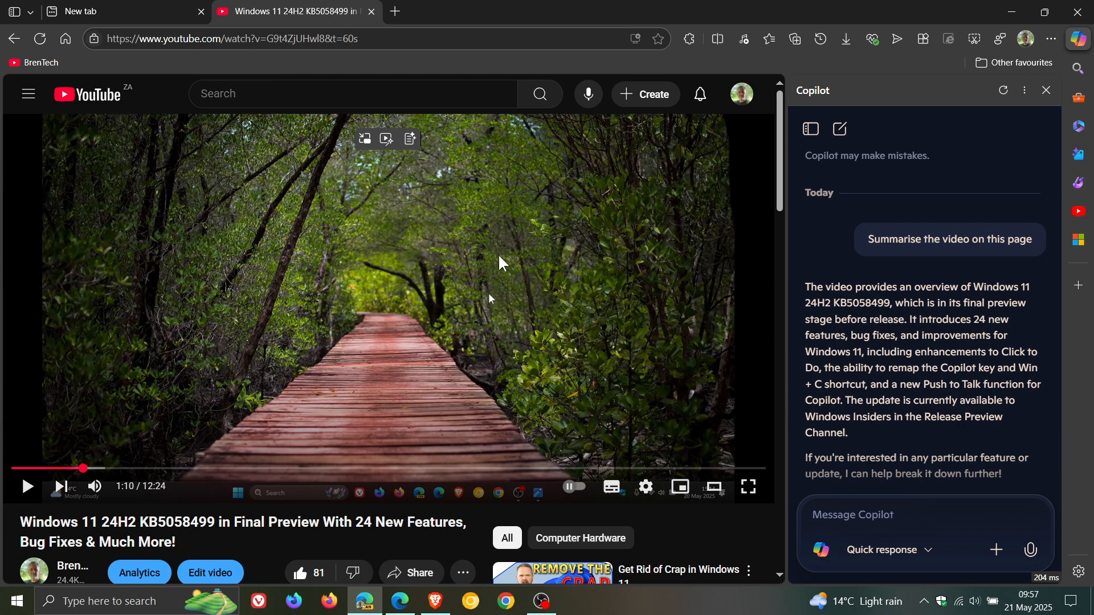
mouse_move(595, 254)
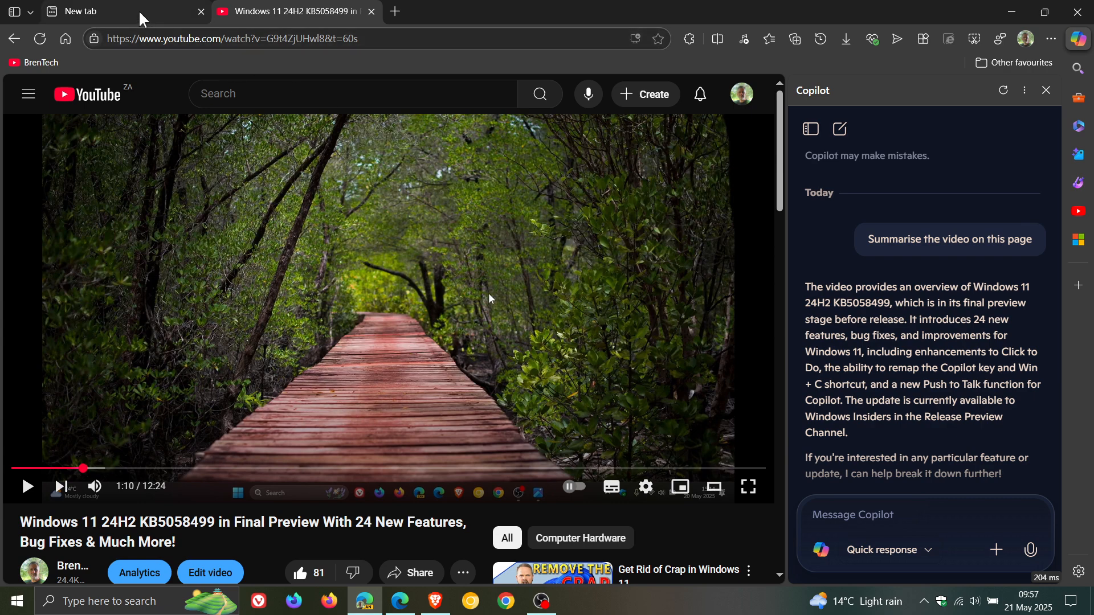
Return to the new tab page, close the Copilot pane and clear the leftover search term.
left_click(126, 12)
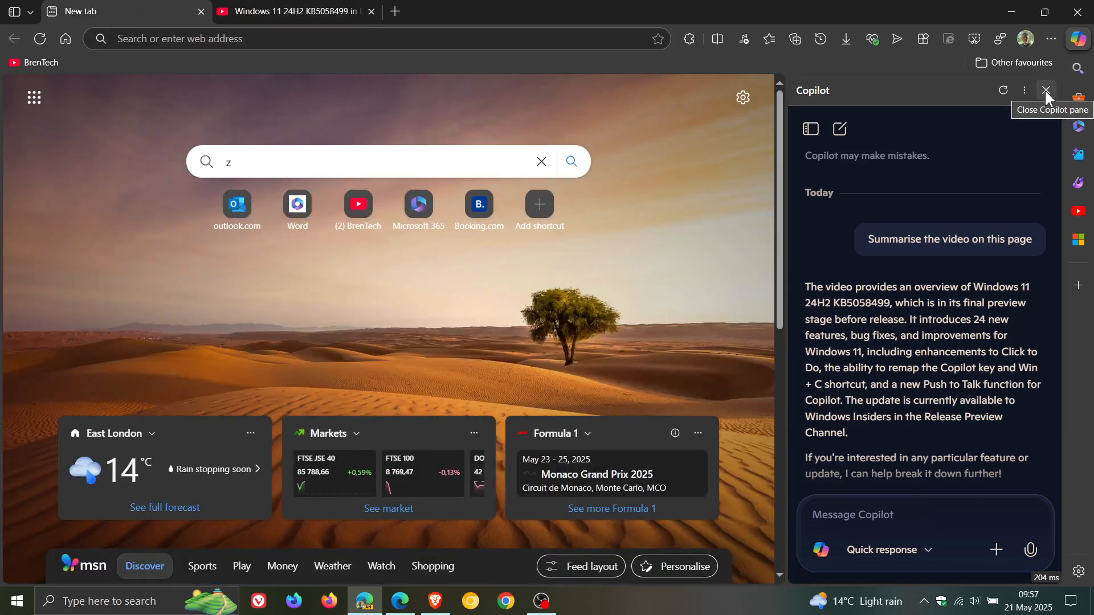
left_click(1045, 90)
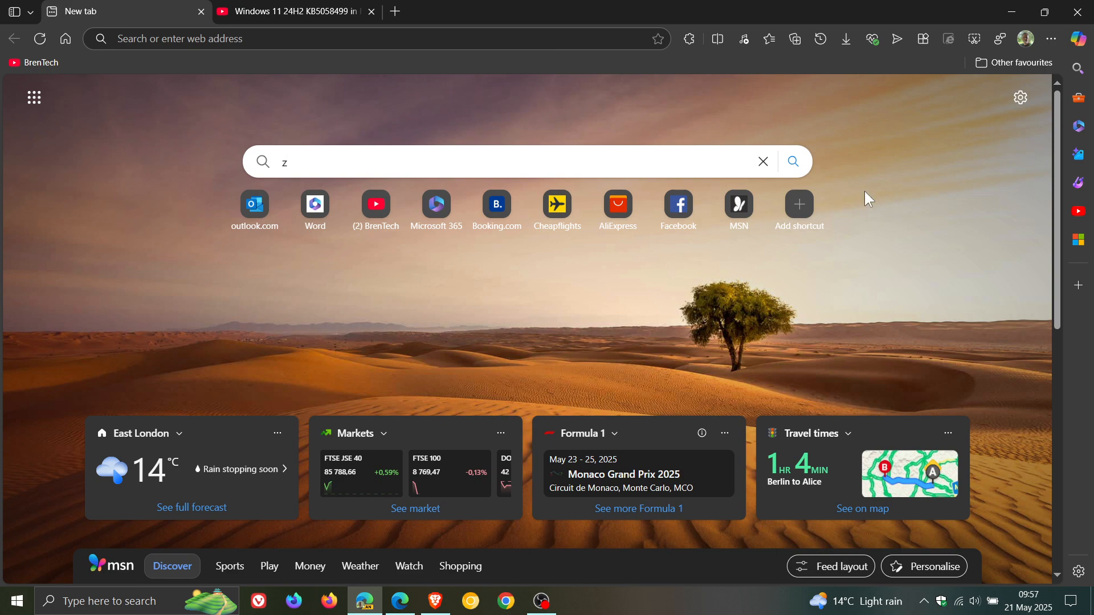
left_click(762, 161)
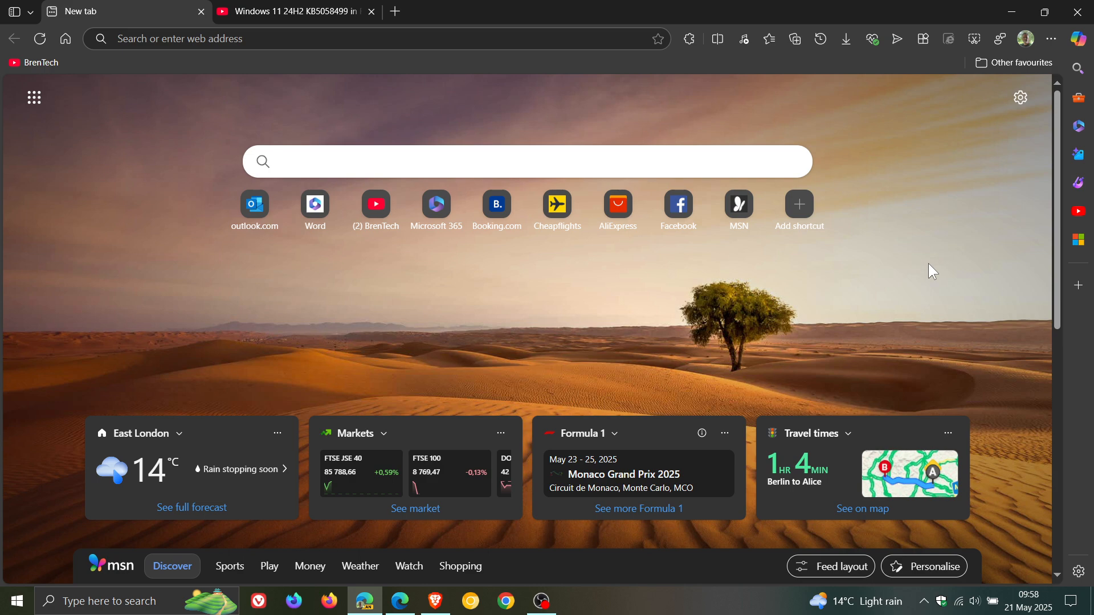
mouse_move(663, 300)
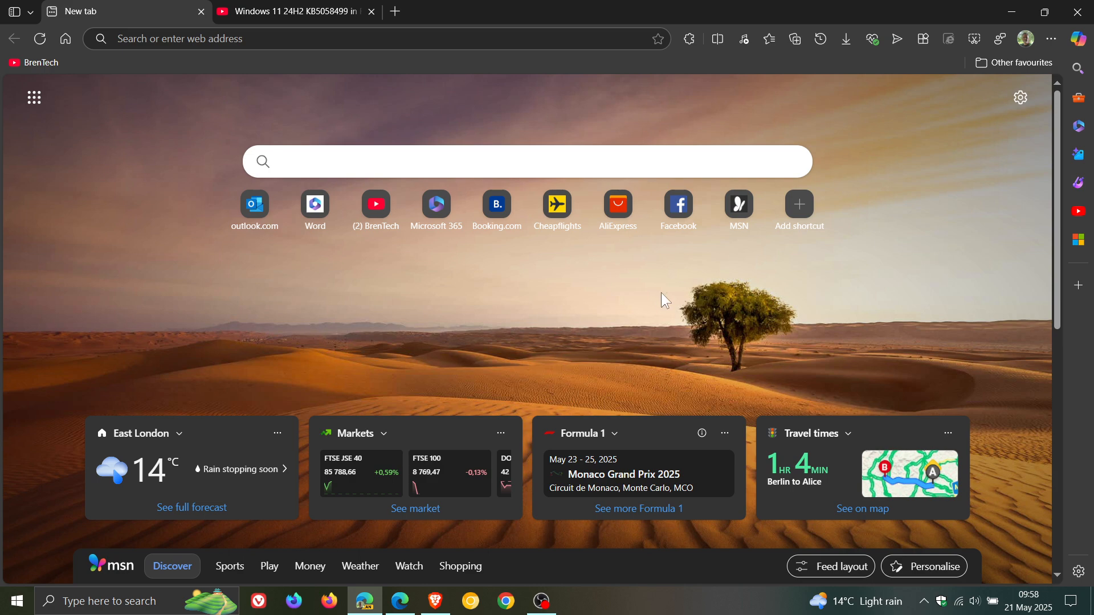